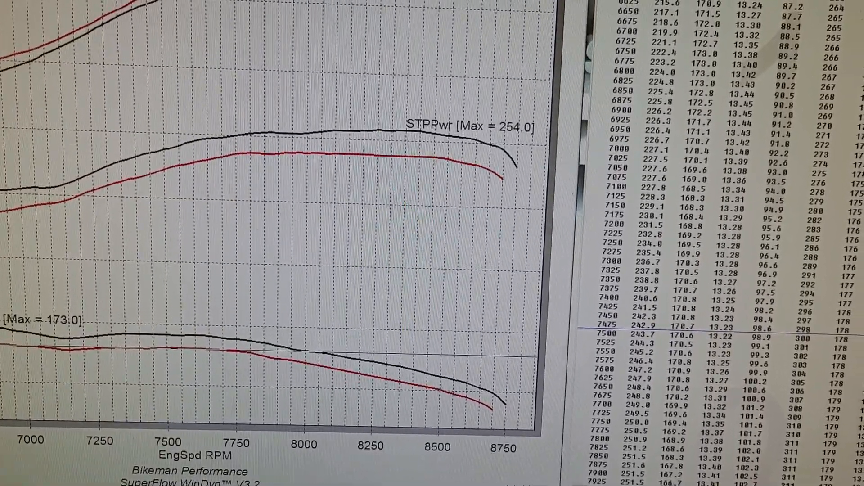
# Step: Scroll through the overlaid ecu26 and ecu17 comparison graph
pyautogui.scroll(-3)
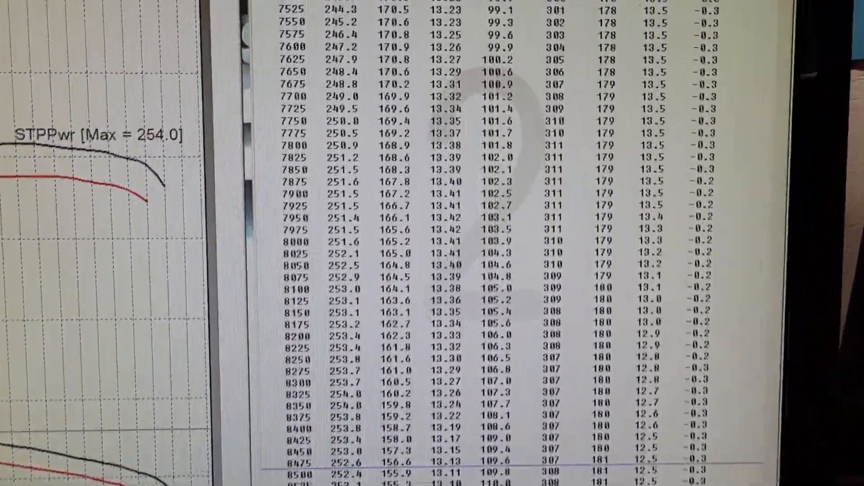
pyautogui.scroll(-3)
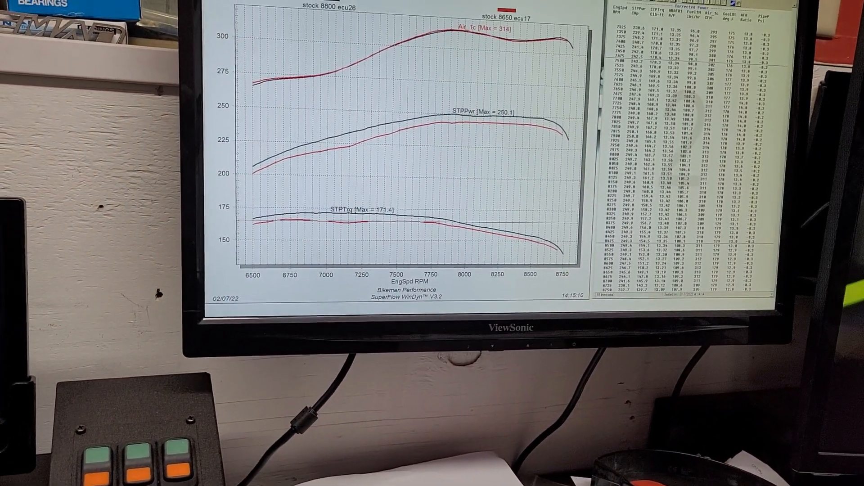
# Step: Choose Average Tests from the File menu to list the saved test files
pyautogui.click(617, 5)
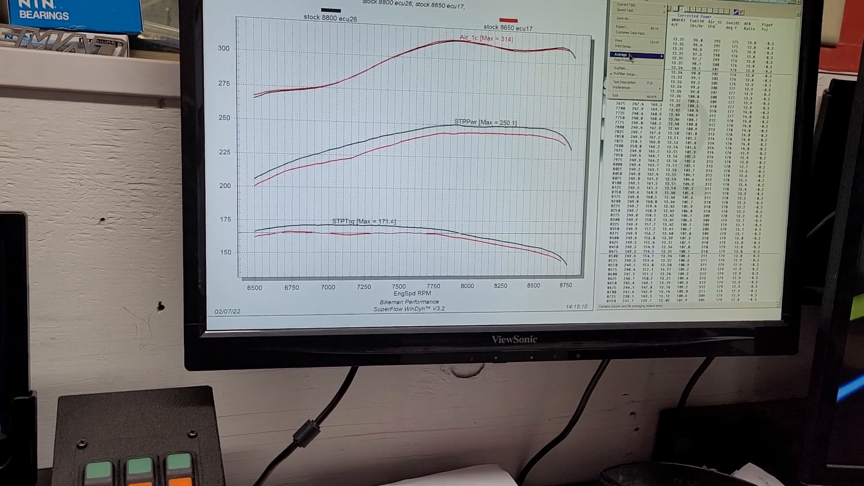
pyautogui.click(621, 55)
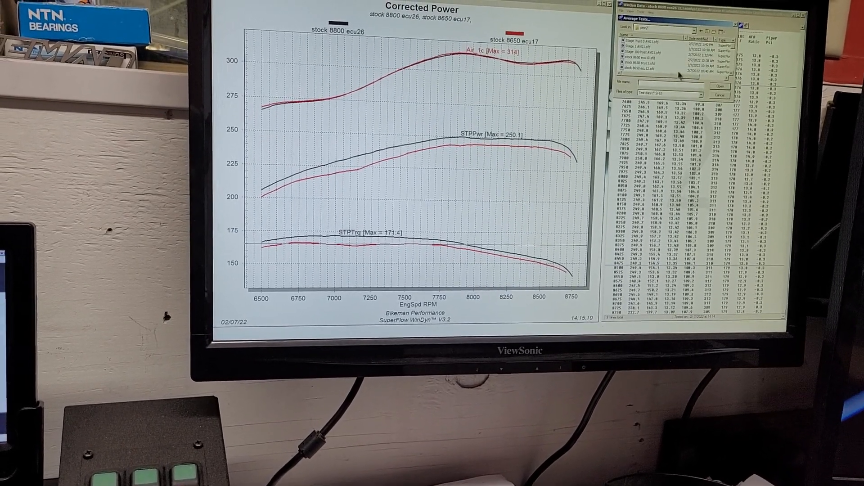